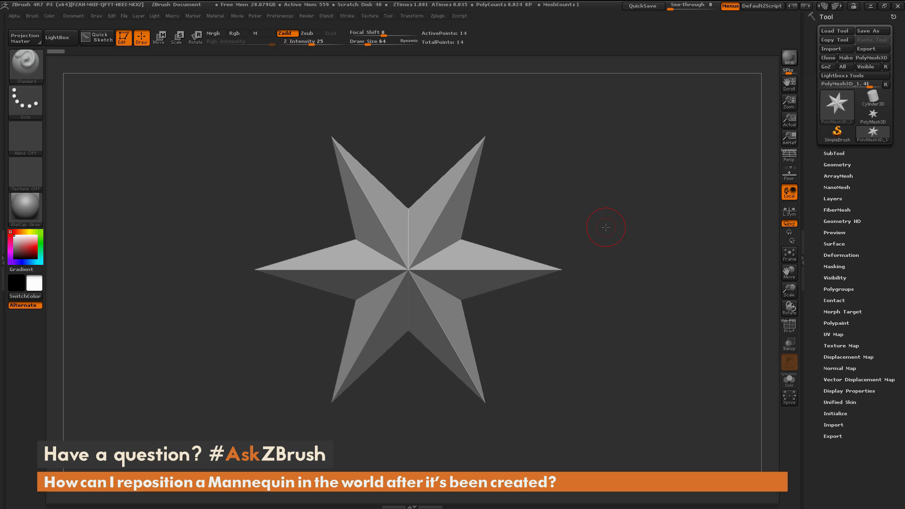
mouse_move(667, 193)
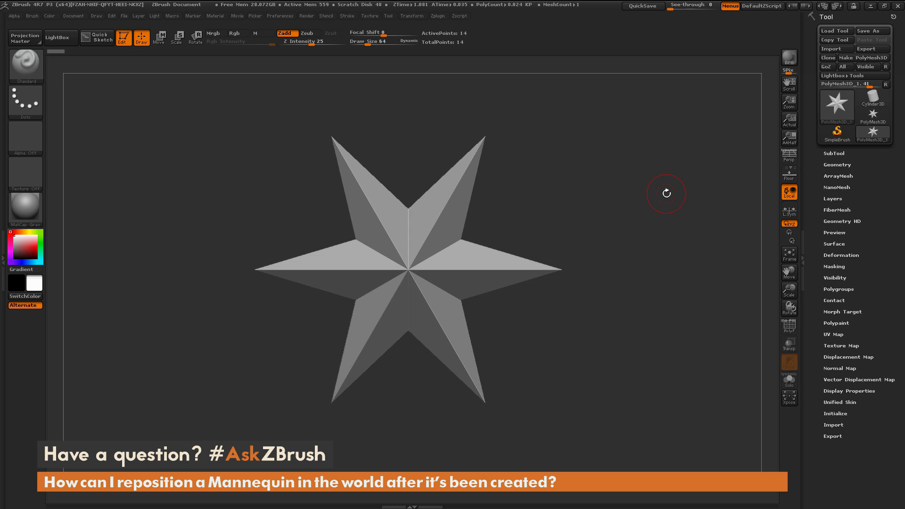
mouse_move(651, 233)
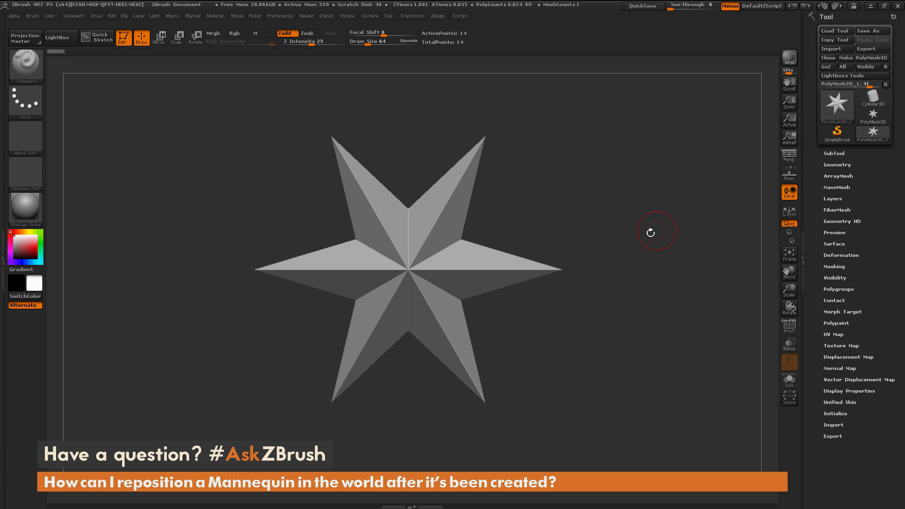
mouse_move(652, 305)
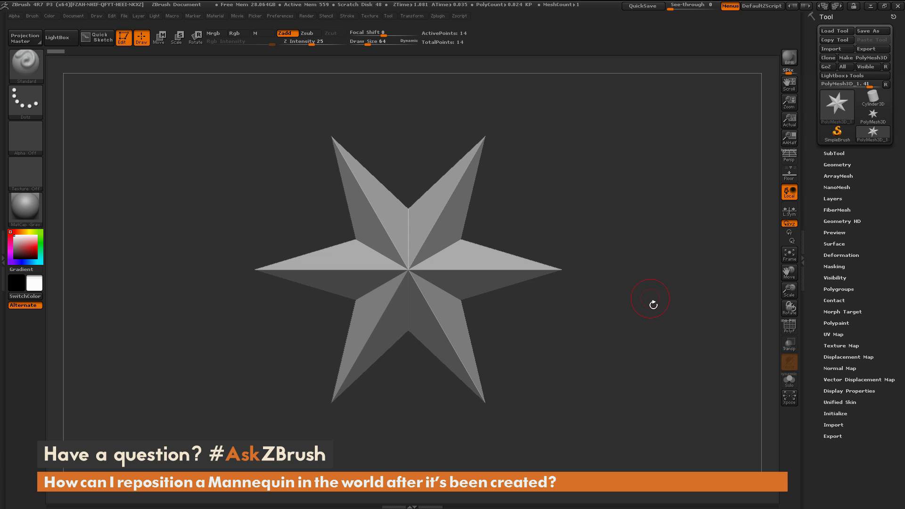
mouse_move(655, 242)
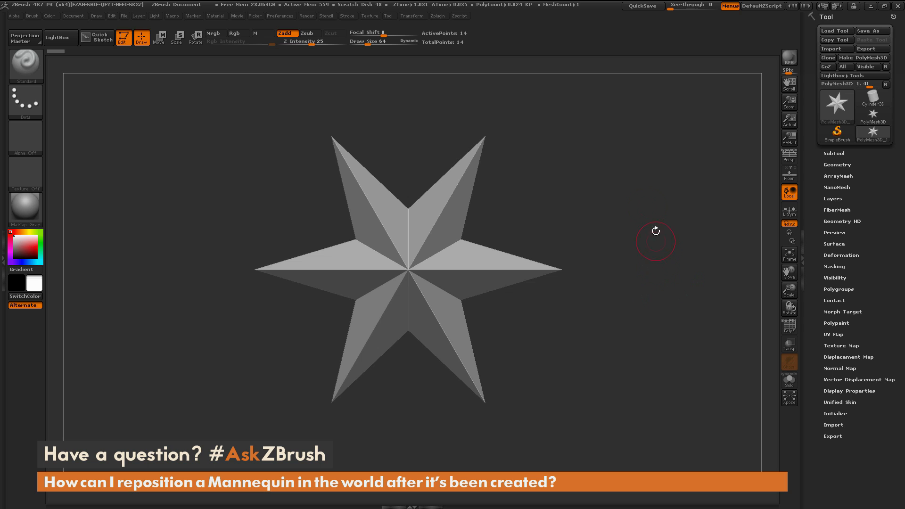
mouse_move(490, 117)
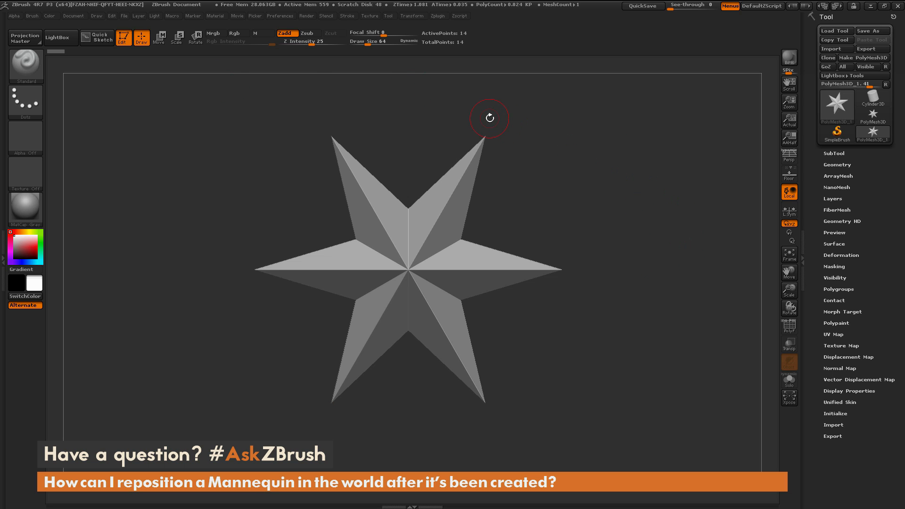
- Load Mngn_Scene1.ZPR from LightBox, discarding unsaved changes to the star project
left_click(58, 37)
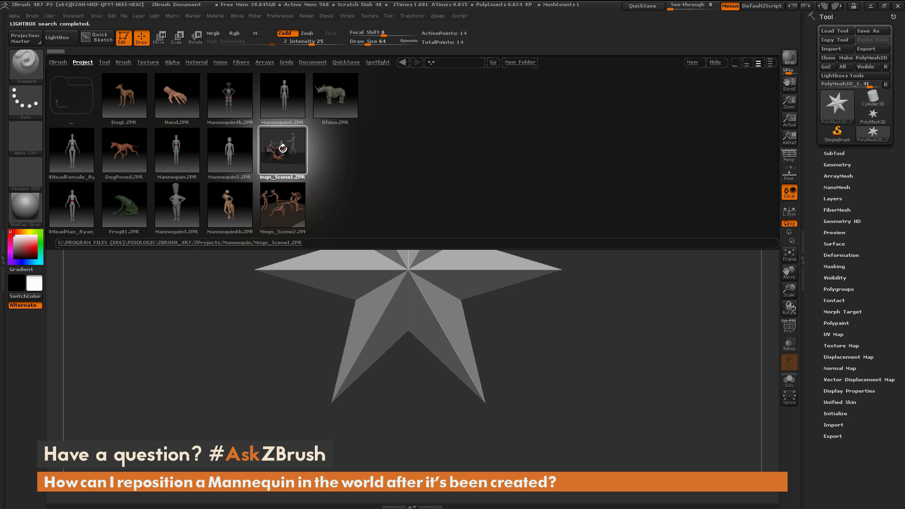
double_click(282, 150)
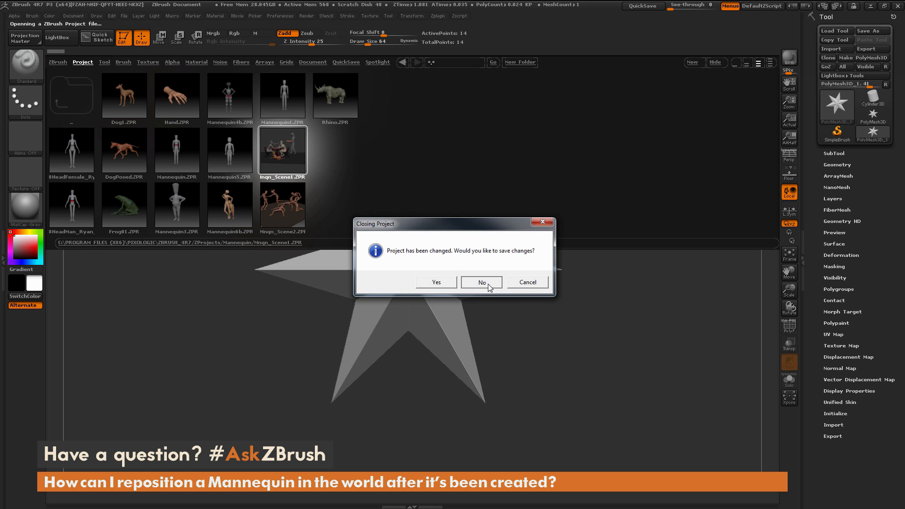
left_click(481, 282)
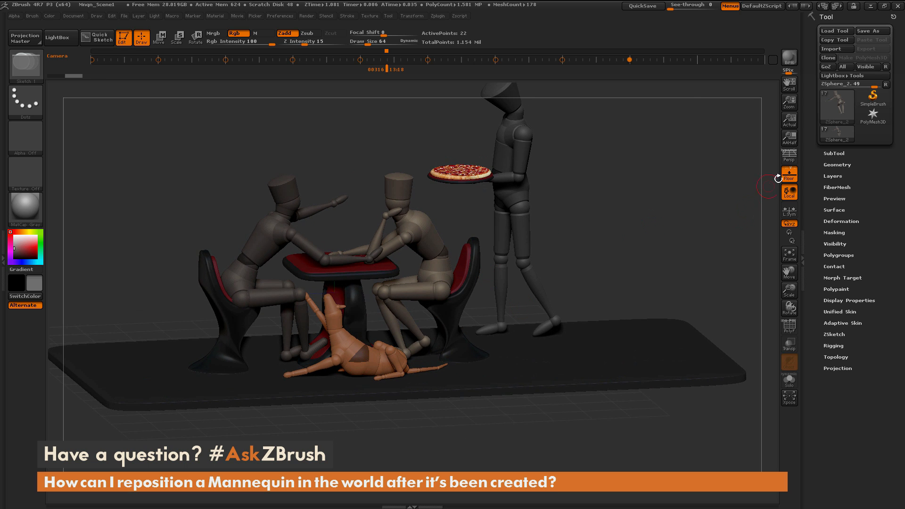
- Make the Dog subtool active from the scene's SubTool list
left_click(834, 153)
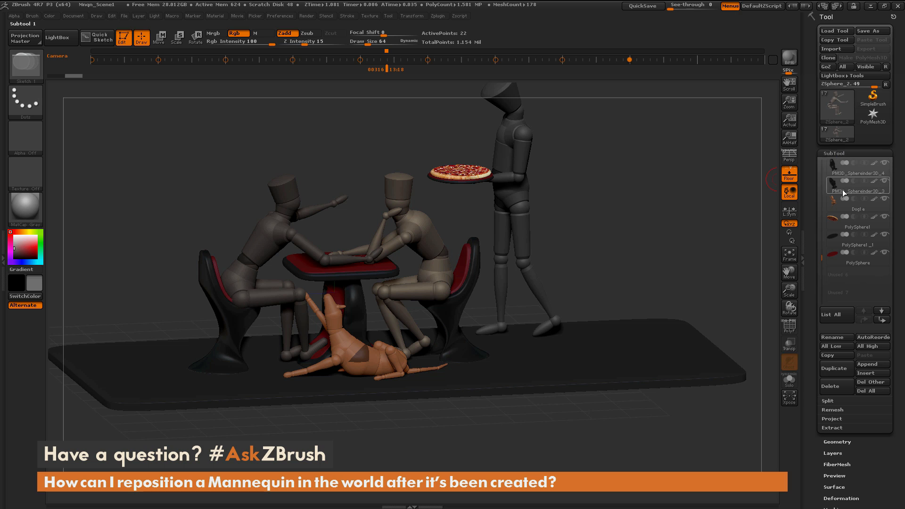
left_click(859, 208)
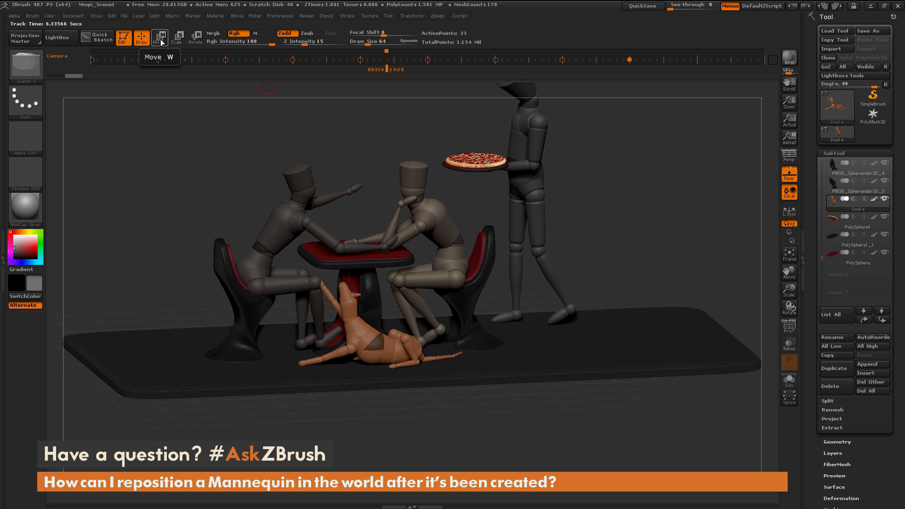
- Lift the dog from the floor under the table onto the tabletop with the Move gizmo
left_click(159, 37)
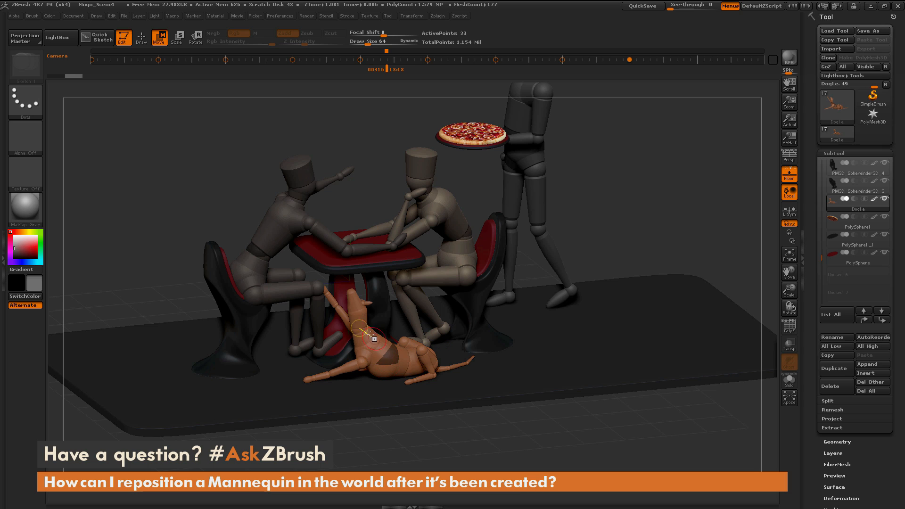
mouse_move(391, 359)
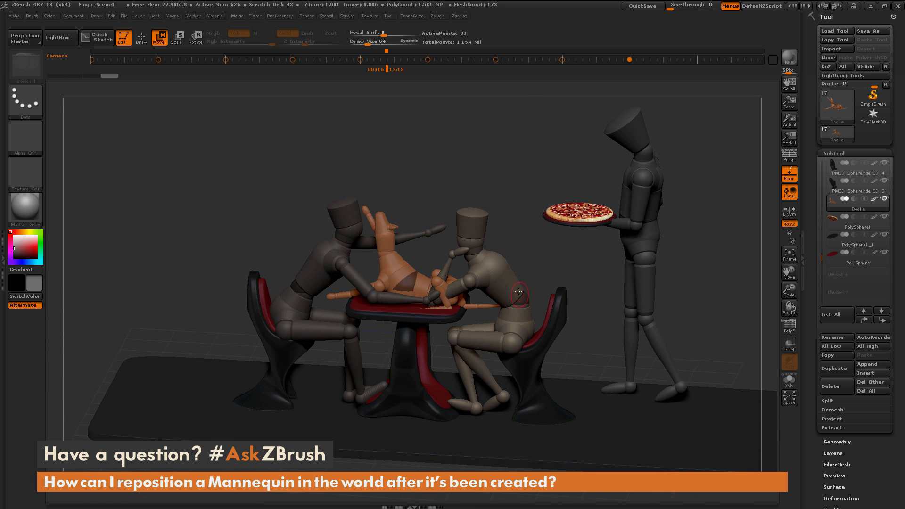
mouse_move(640, 171)
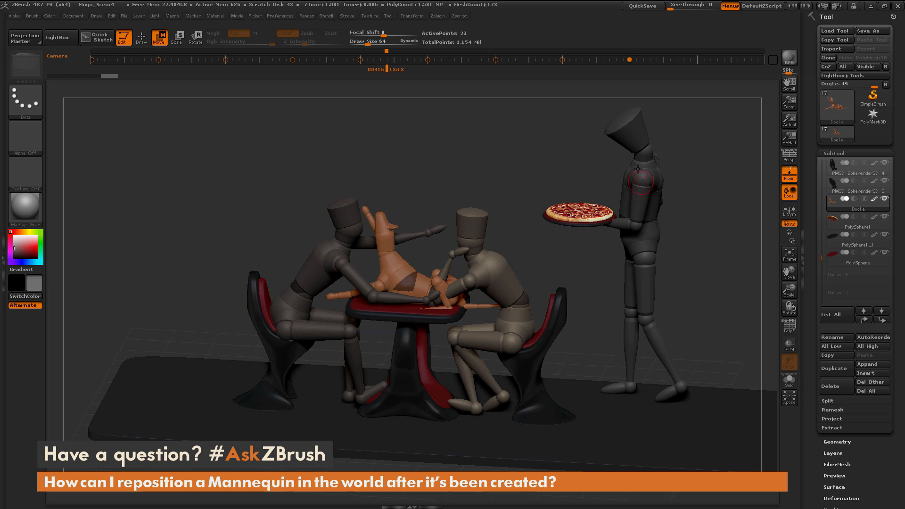
mouse_move(648, 236)
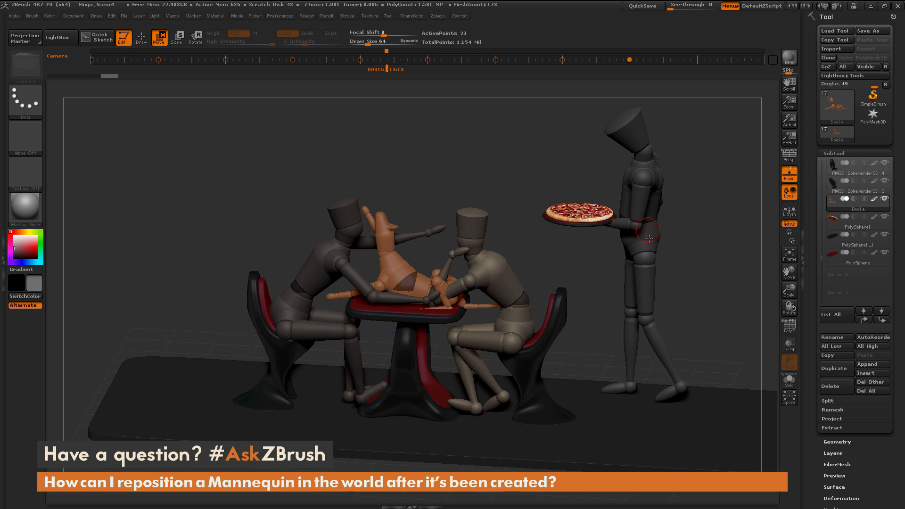
- Reposition the pizza-holding waiter with the Move gizmo, then select the right seated mannequin
left_click(854, 172)
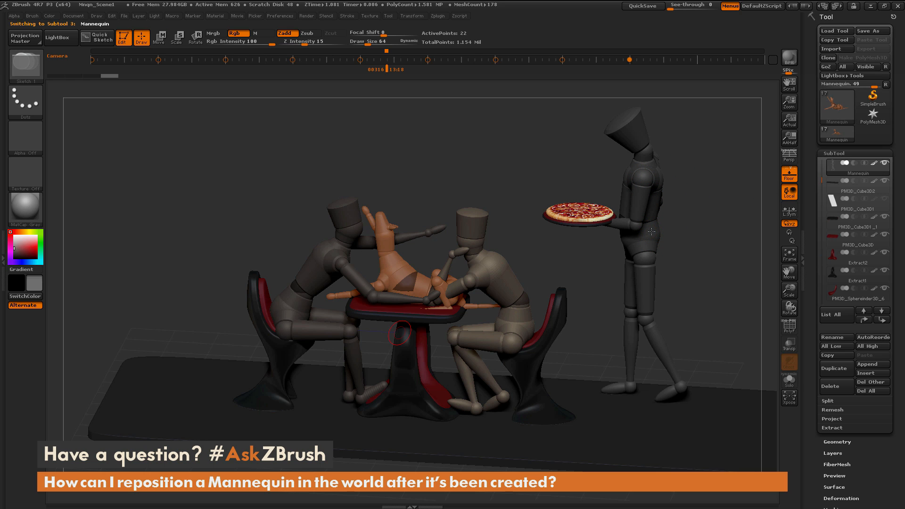
left_click(158, 37)
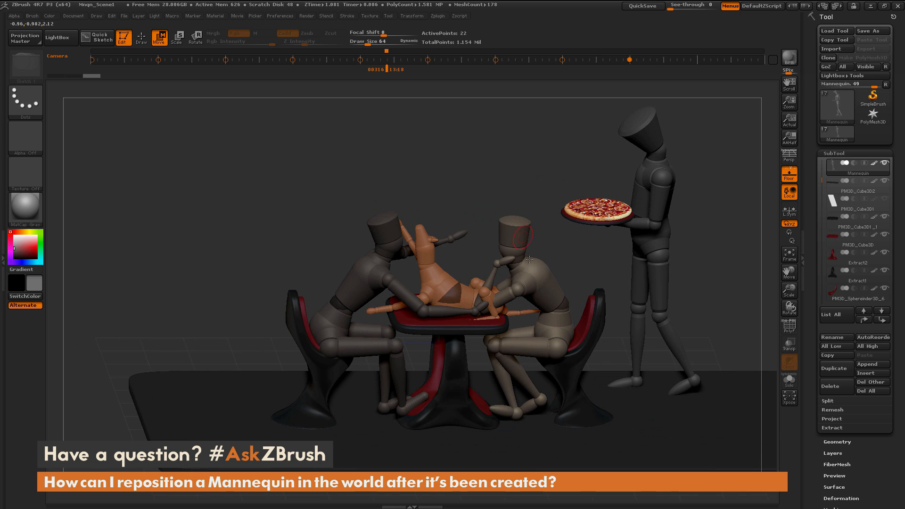
left_click(857, 173)
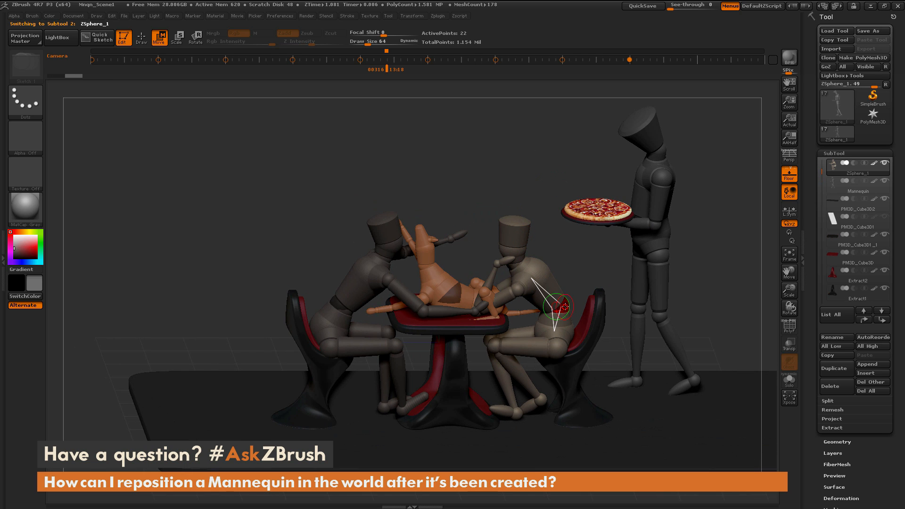